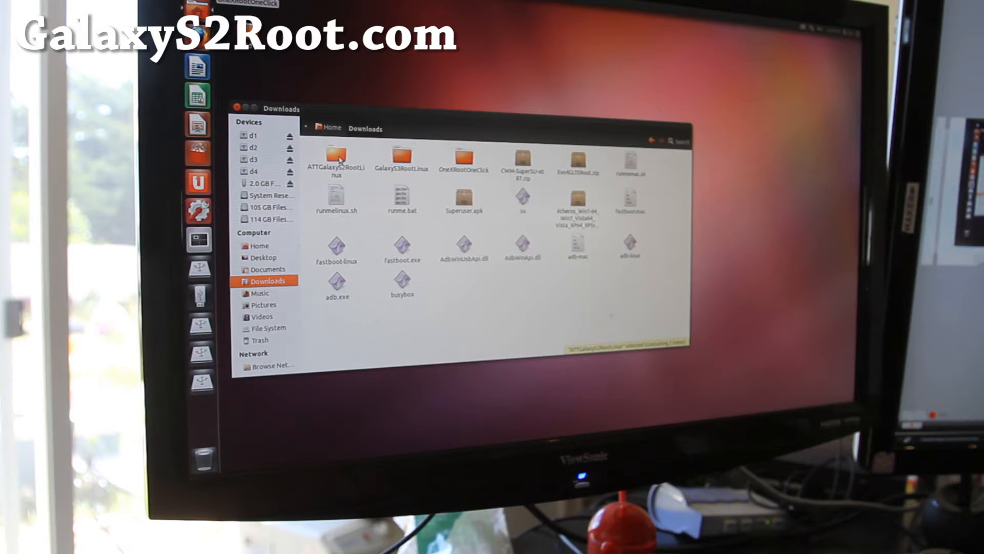
Step: Open the ATTGalaxyS2RootLinux folder in Downloads and select the Heimdall .deb package
double_click(338, 155)
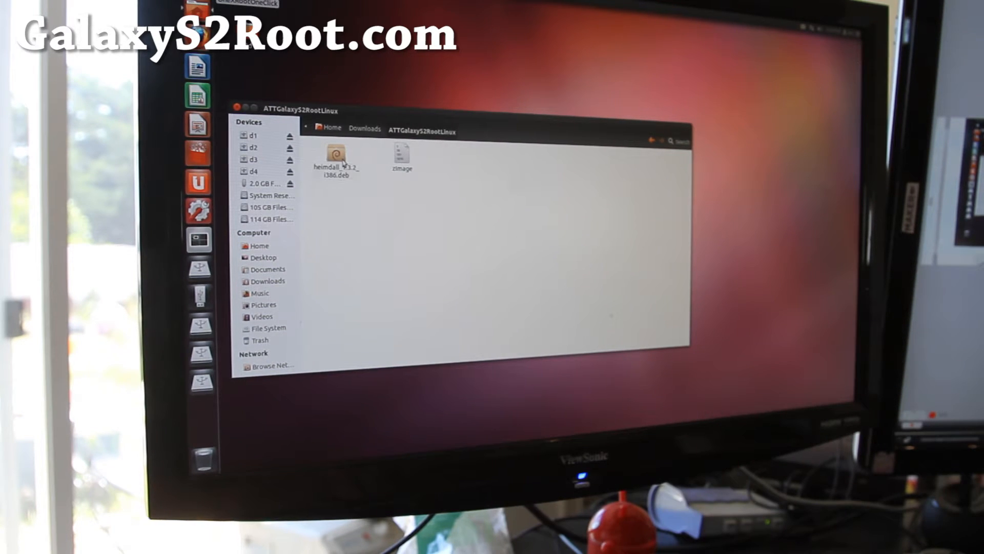
click(336, 156)
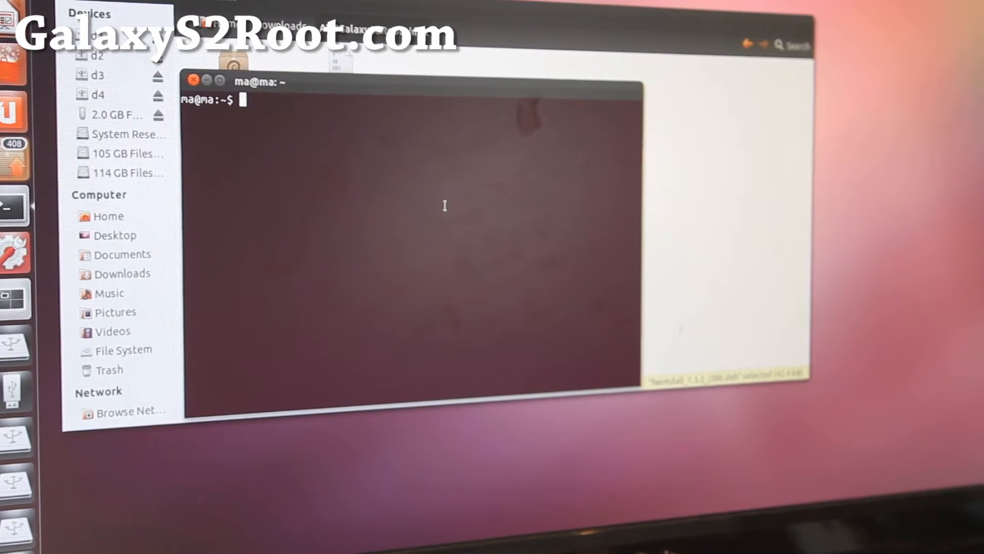
Step: Change into Downloads/ATTGalaxyS2RootLinux and run sudo heimdall flash --kernel zImage
text(cd Downloads/)
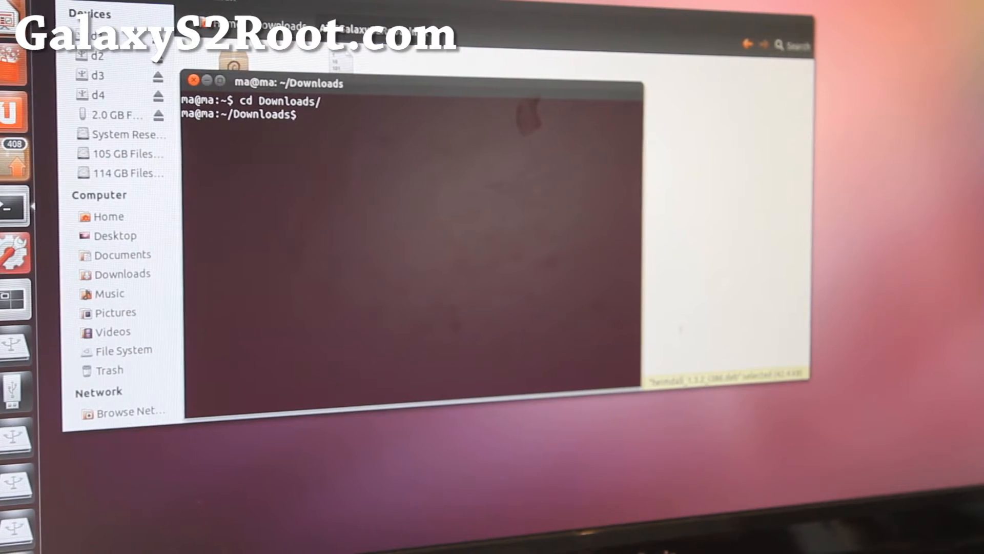
text(cd AT)
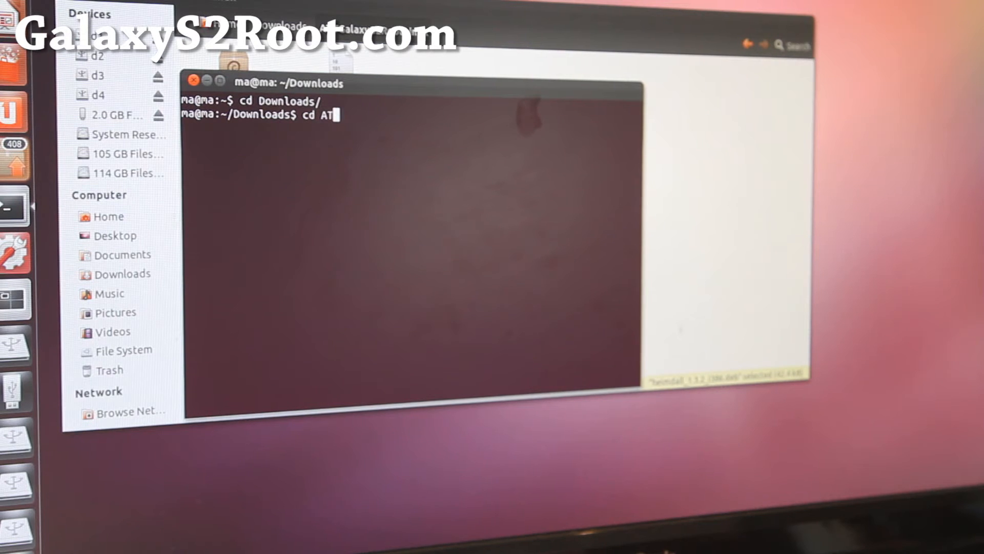
text(TGalaxyS2RootLinux/)
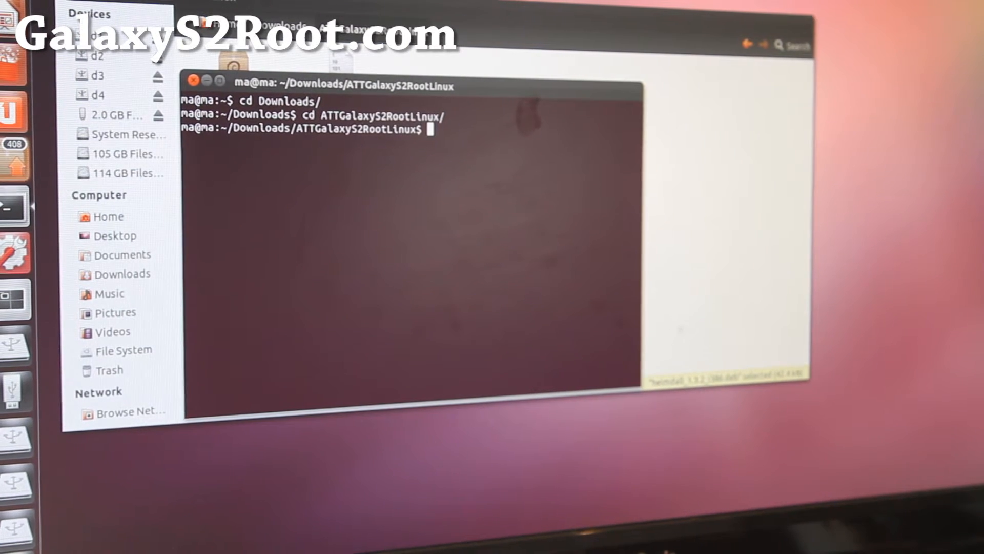
text(sudo)
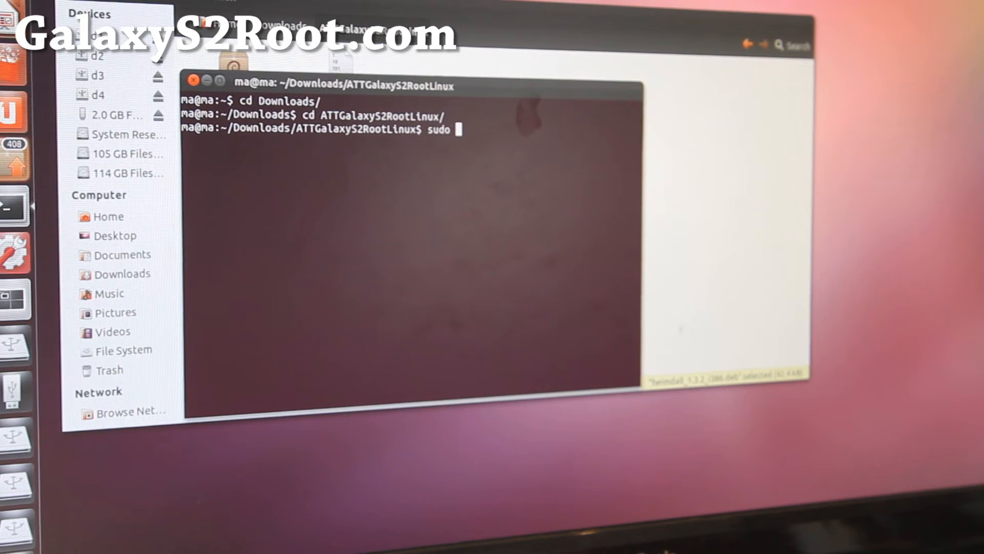
text(heimdall flash --kernel)
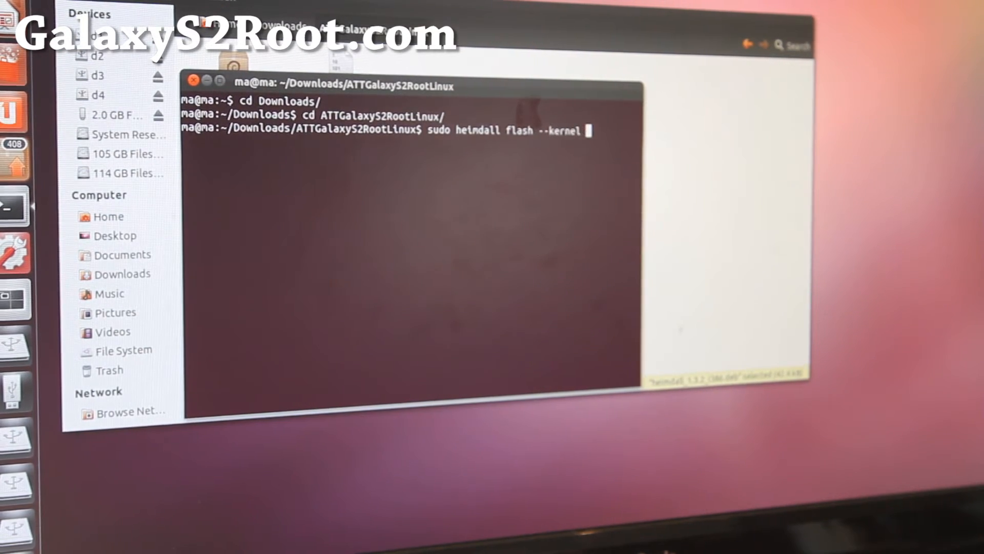
text(zImage)
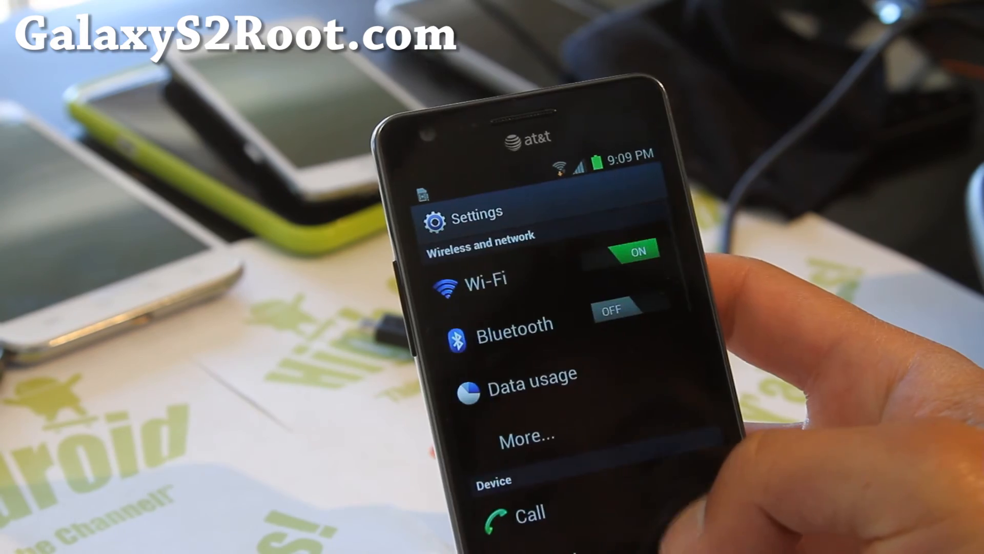
Step: Scroll the phone's Settings list down to the System section entries
scroll(down, 3)
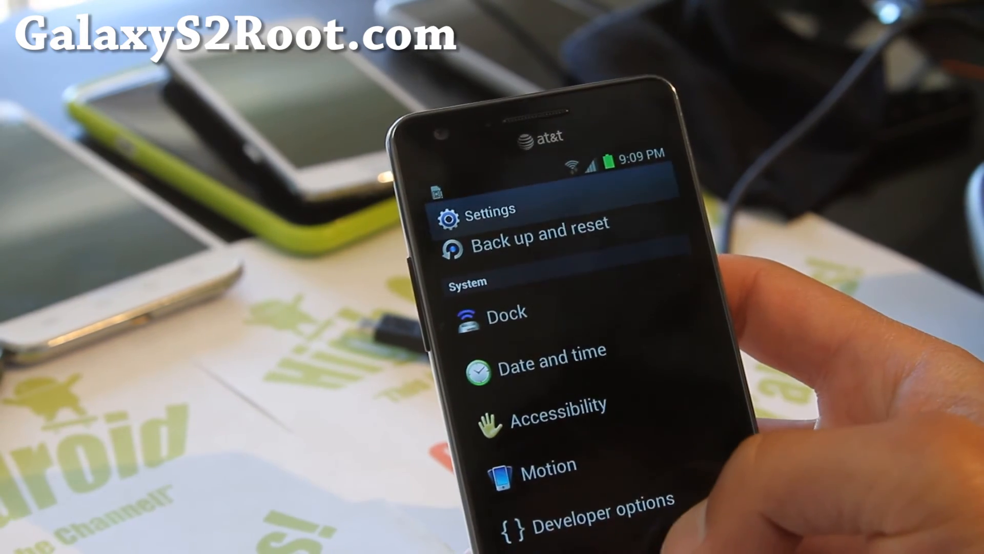